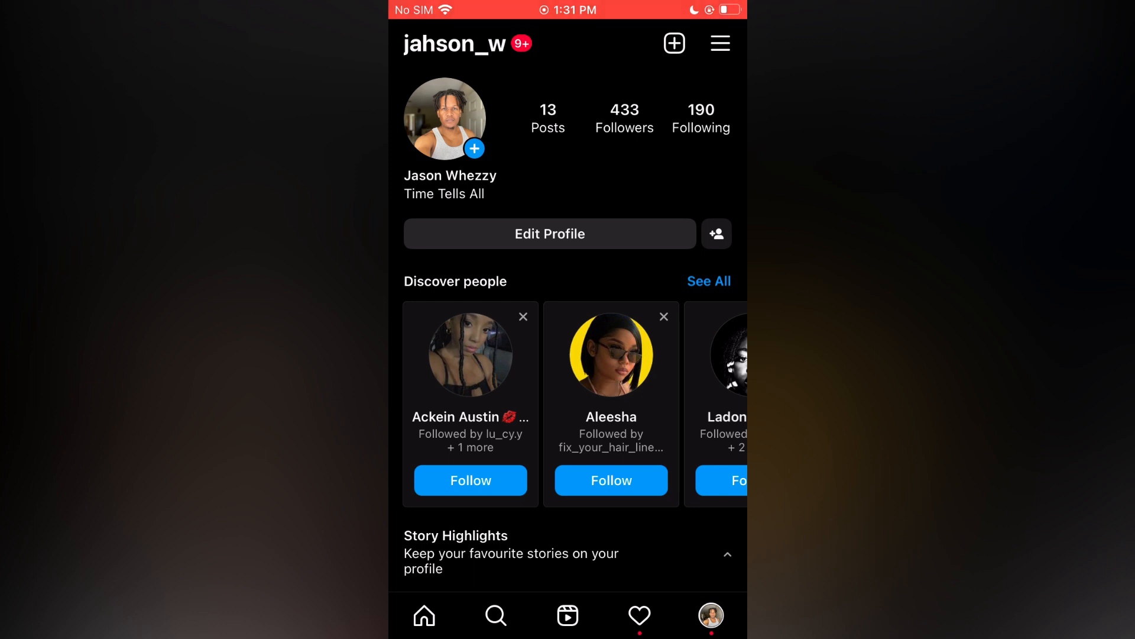
- From the profile menu, go to Settings and then the Notifications page
{"action": "left_click", "coordinate": [720, 43]}
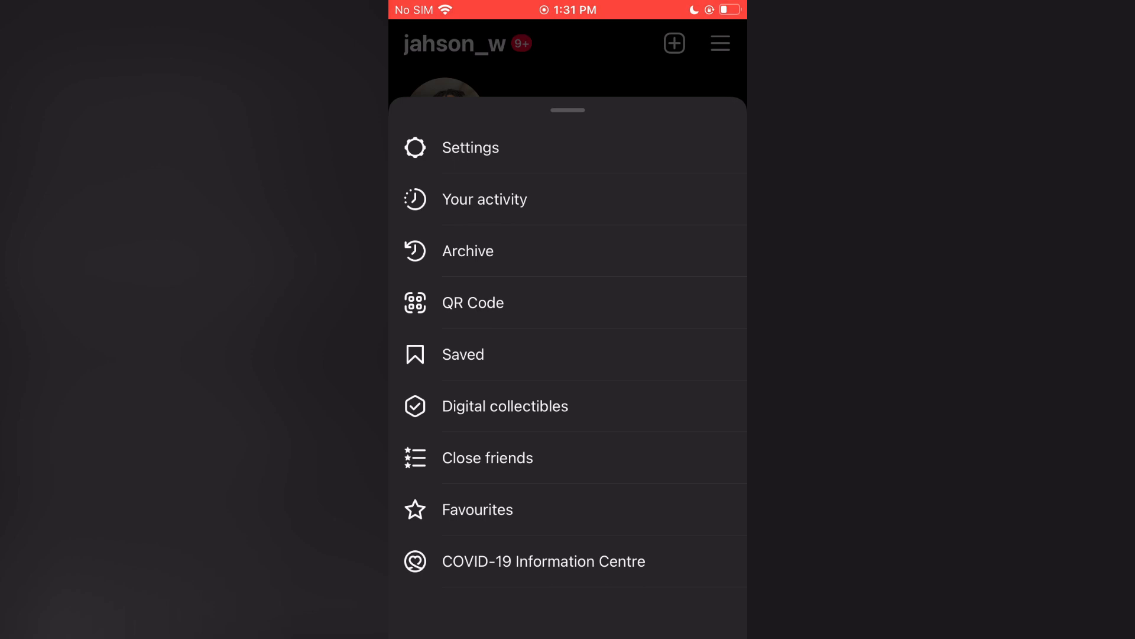
{"action": "left_click", "coordinate": [470, 147]}
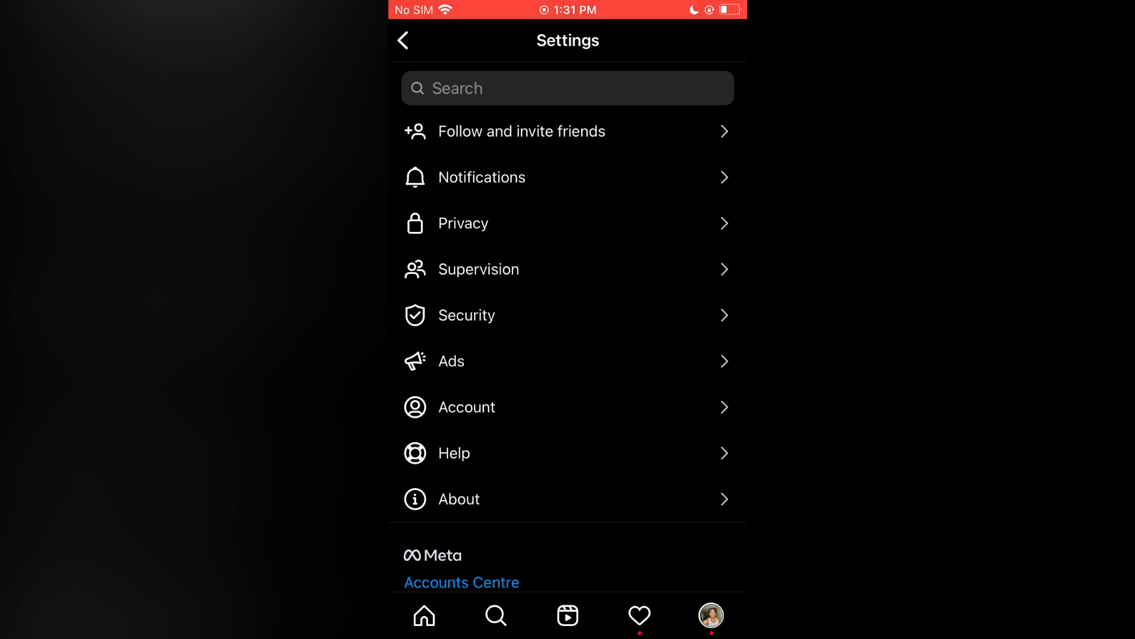
{"action": "left_click", "coordinate": [481, 176]}
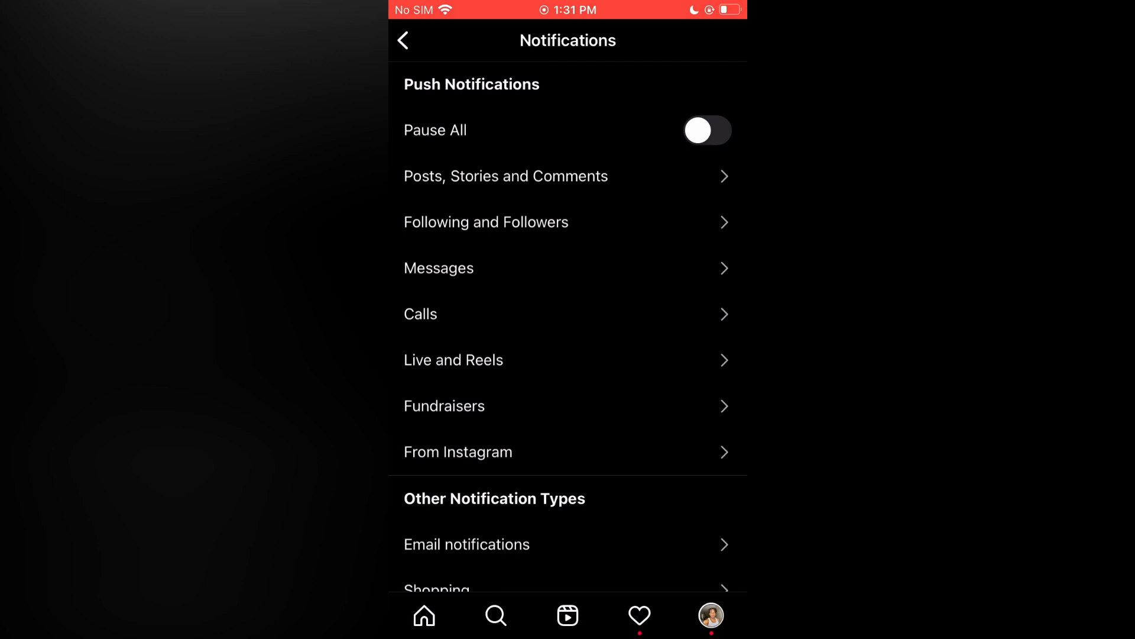
- Turn on Pause All and confirm an 8-hour pause duration
{"action": "left_click", "coordinate": [708, 130]}
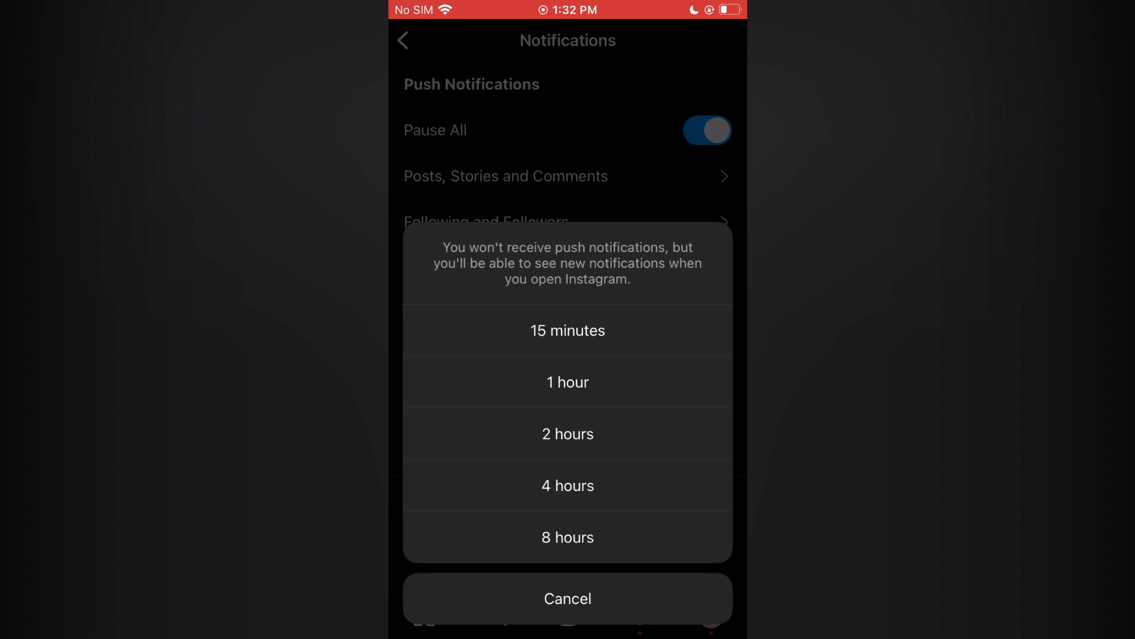
{"action": "left_click", "coordinate": [568, 538]}
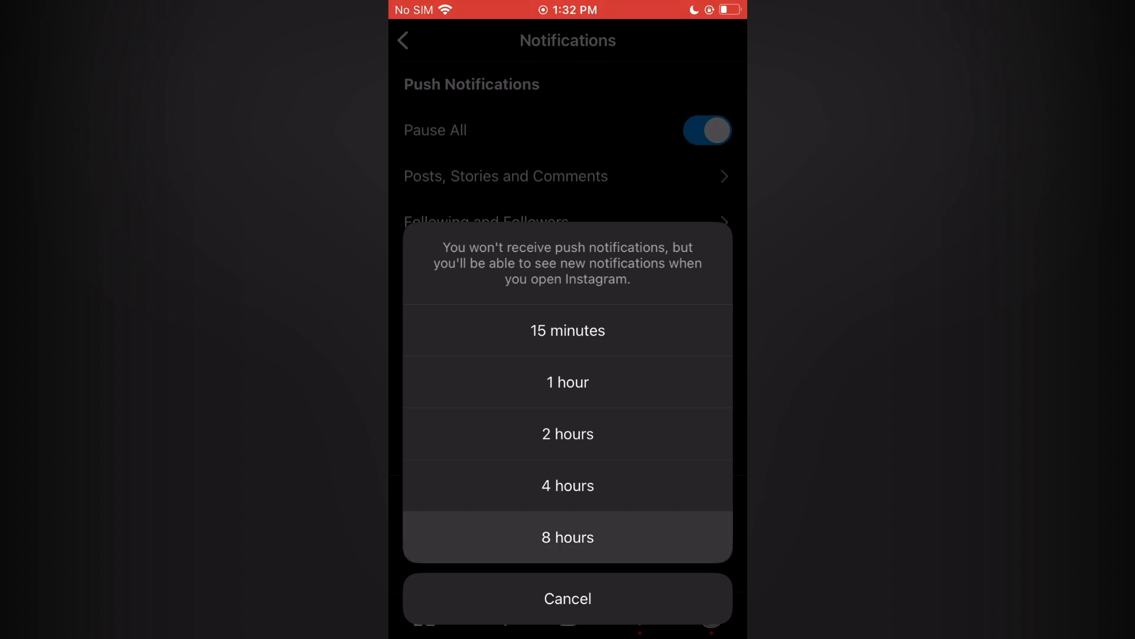
{"action": "left_click", "coordinate": [567, 598]}
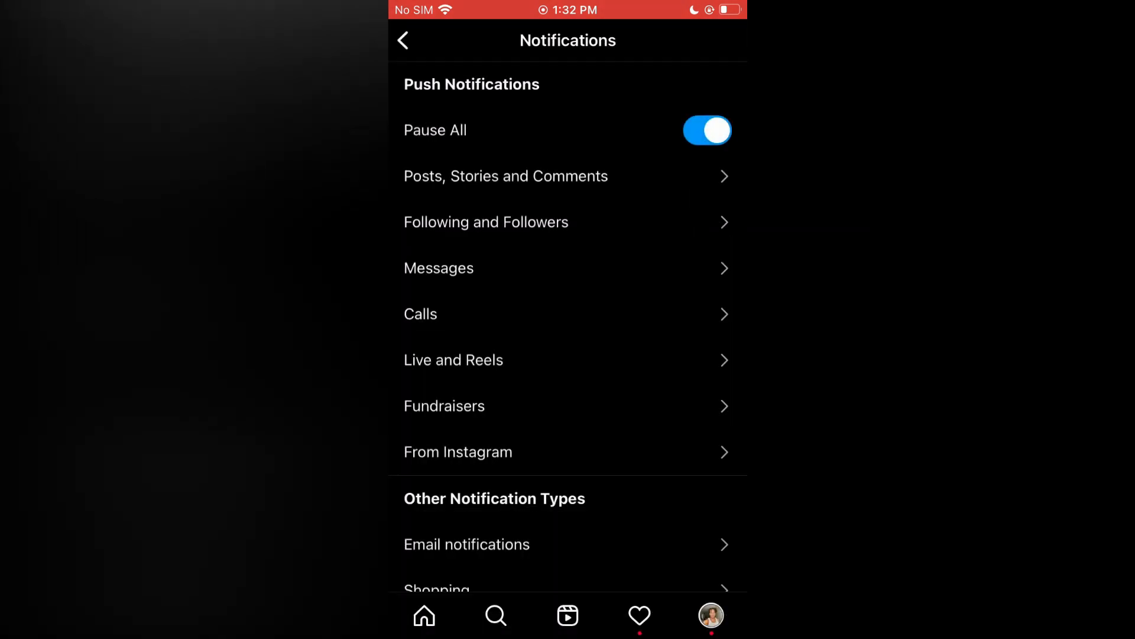